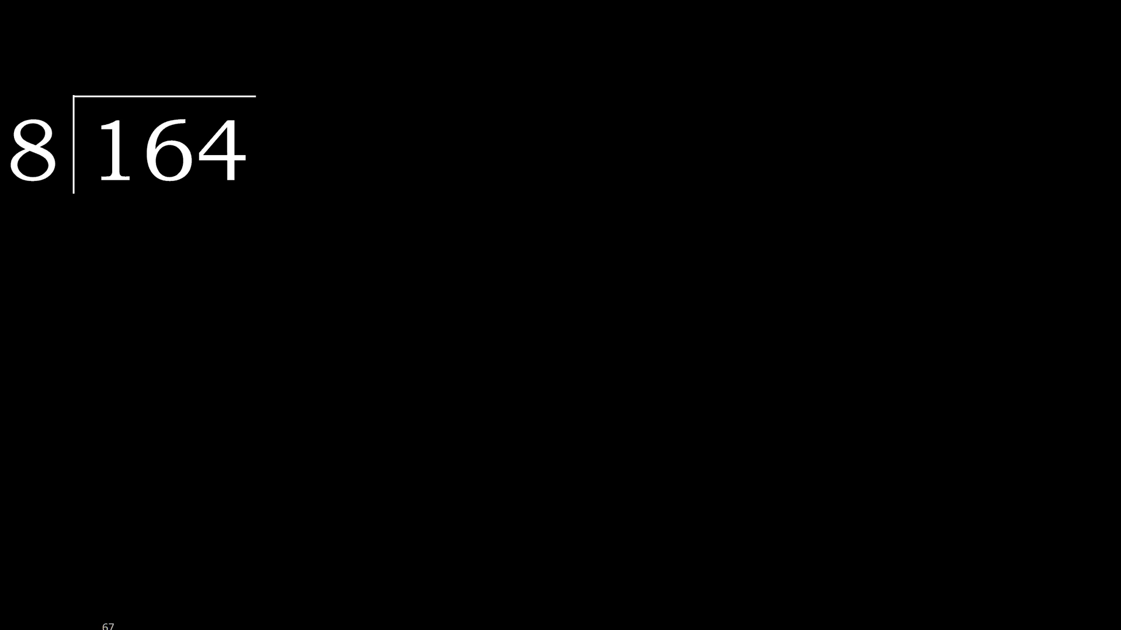
Step: Underline the first two digits, 16, of the dividend 164 in yellow
{"action": "left_click_drag", "start_coordinate": [100, 201], "coordinate": [125, 193]}
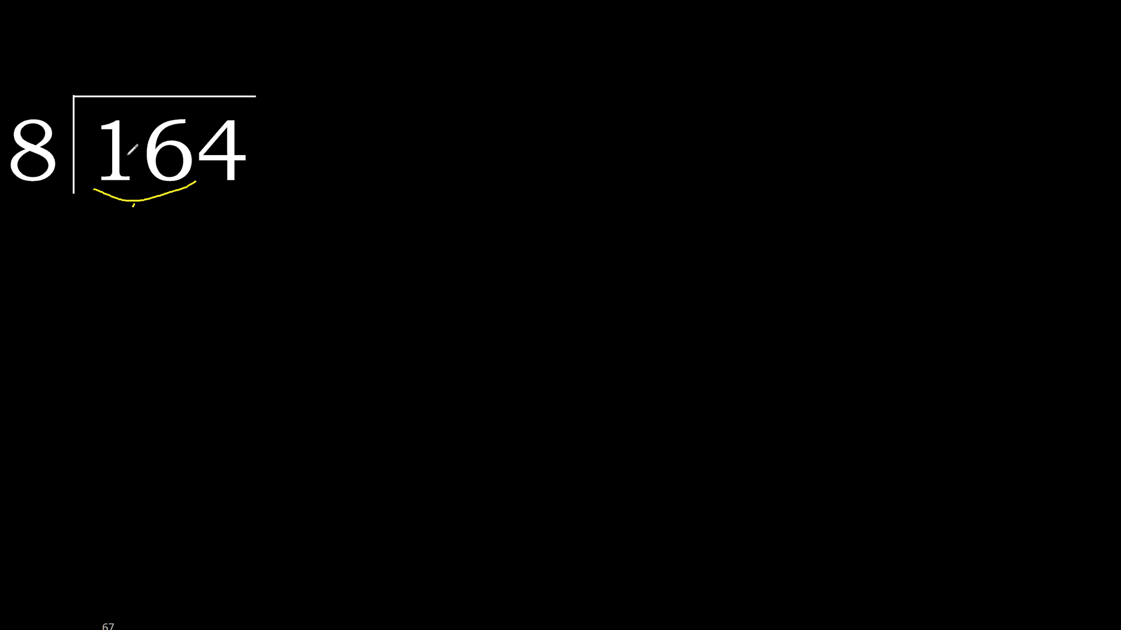
Step: Write quotient digit 2, subtract 16 to a scribbled-out zero, and bring down 4
{"action": "left_click_drag", "start_coordinate": [43, 153], "coordinate": [139, 68]}
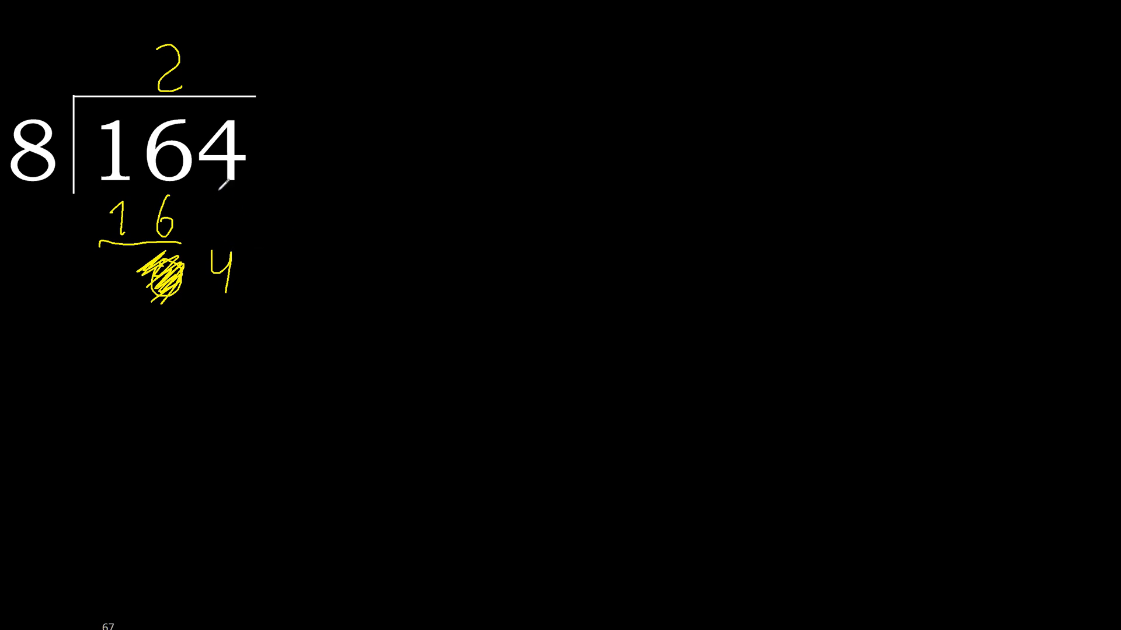
Step: Write 0 and a decimal point in the quotient, and make the remainder a circled 40
{"action": "left_click_drag", "start_coordinate": [222, 229], "coordinate": [218, 343]}
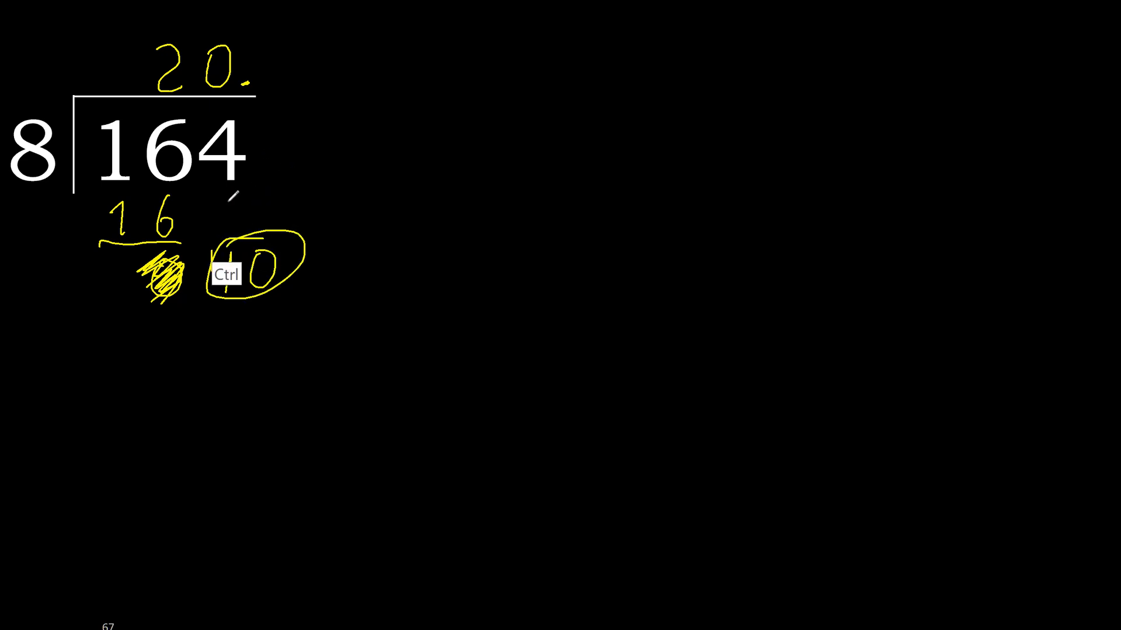
Step: Add 5 to make the quotient 20.5, and write 40 beneath the circled 40
{"action": "type", "text": "5"}
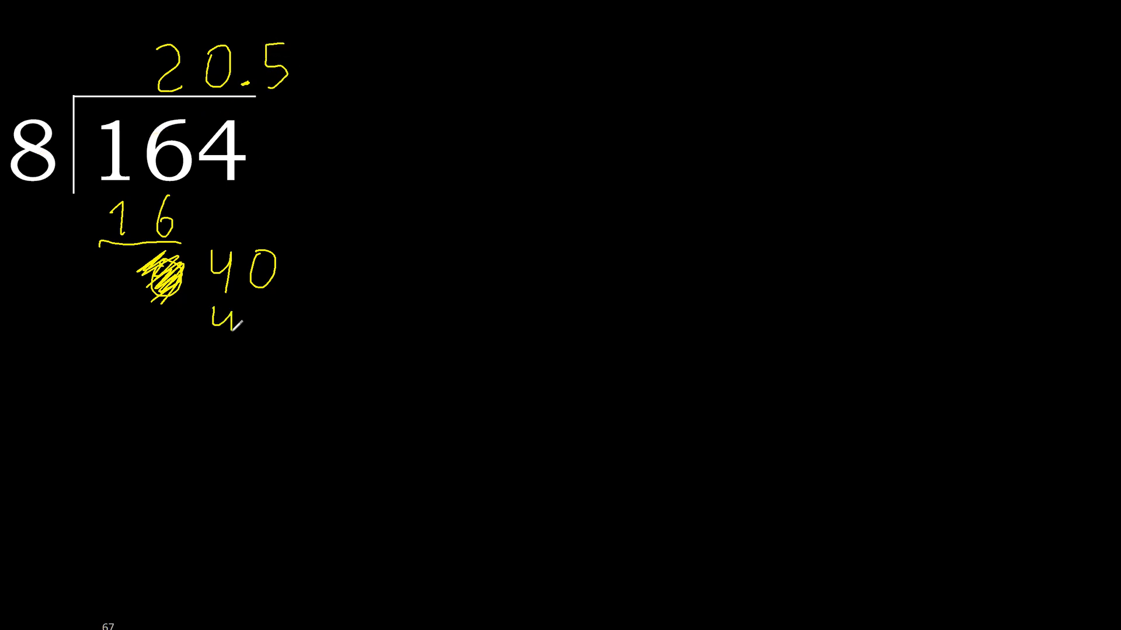
{"action": "left_click_drag", "start_coordinate": [236, 279], "coordinate": [251, 328]}
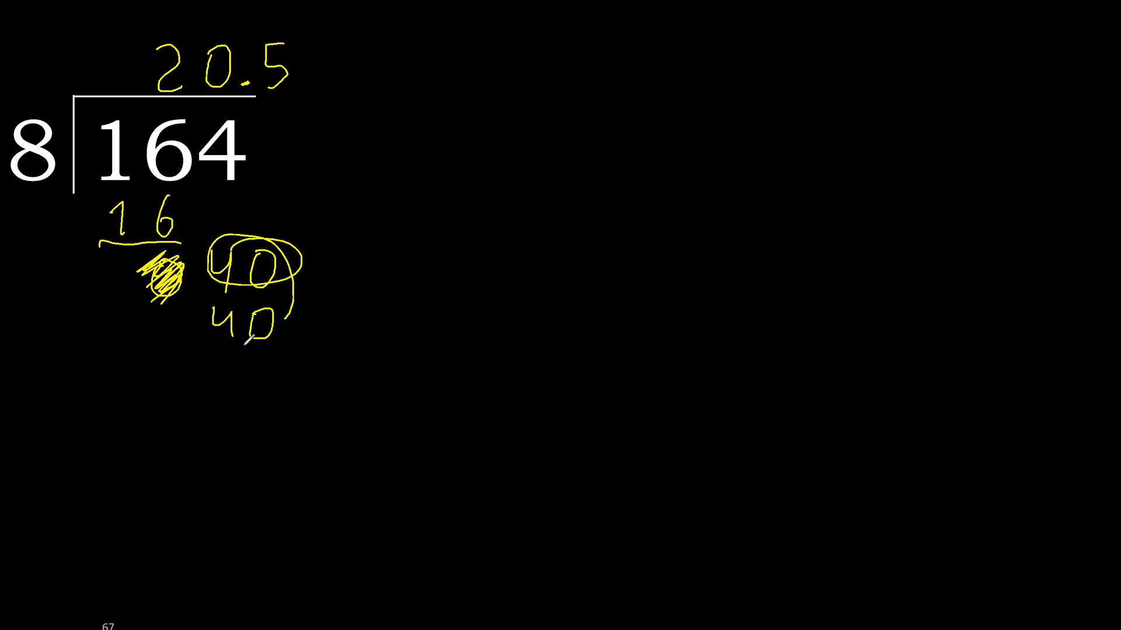